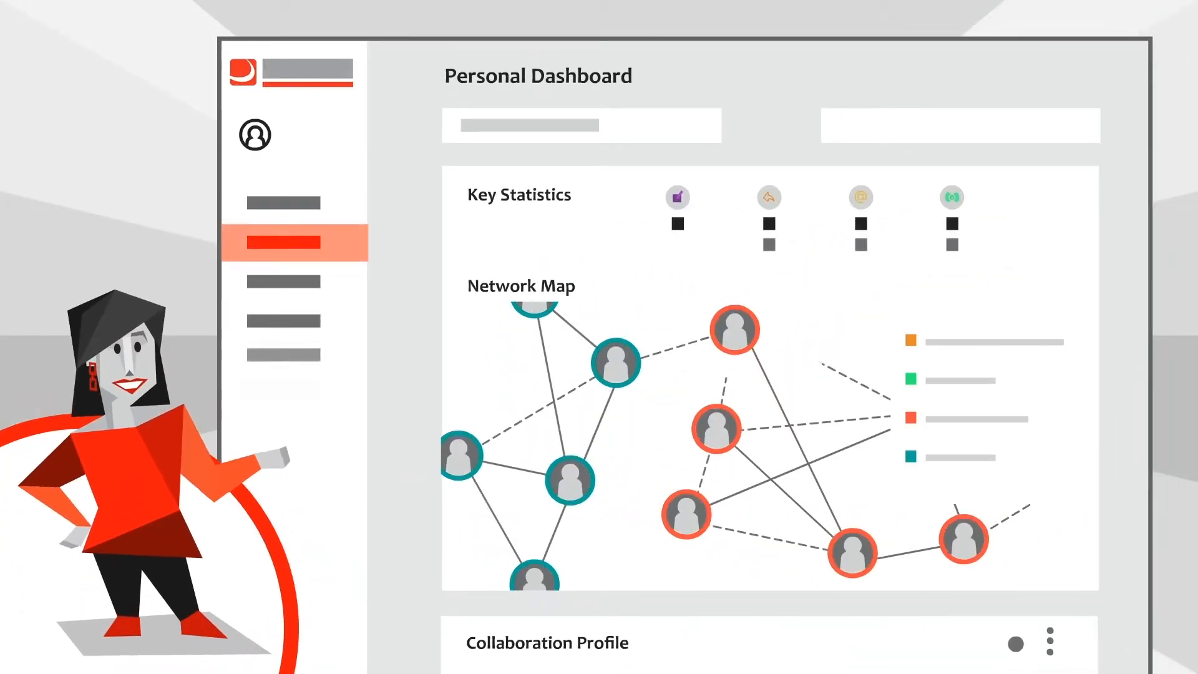
pyautogui.scroll(-3)
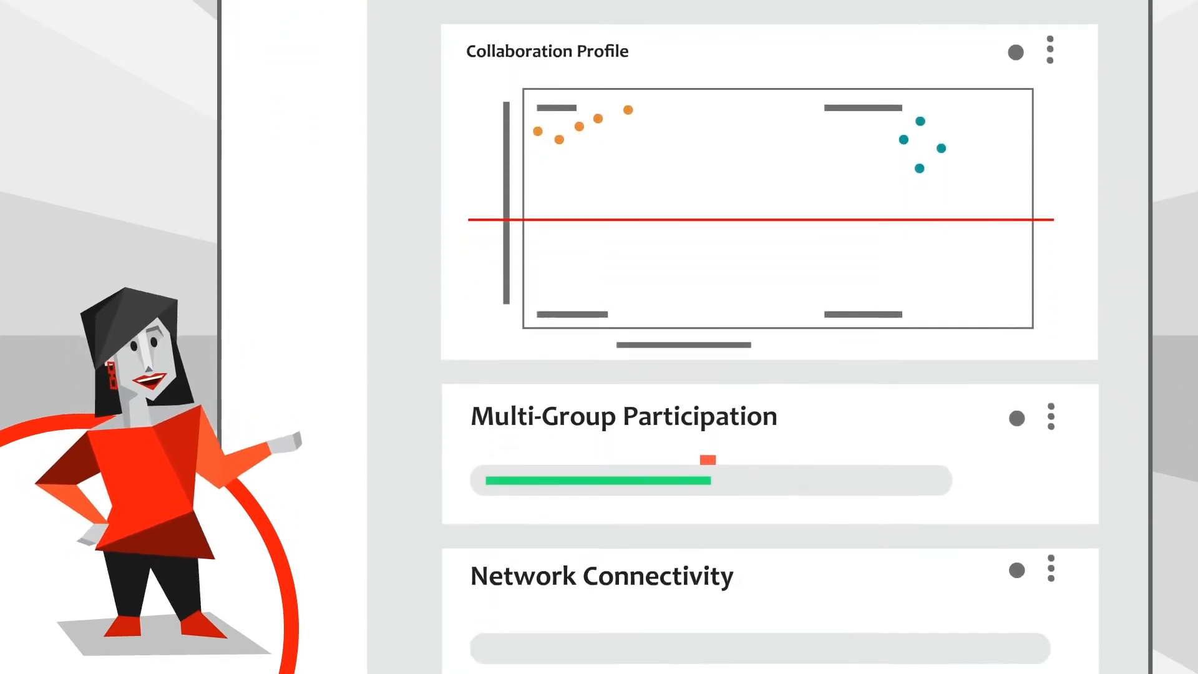
pyautogui.scroll(-3)
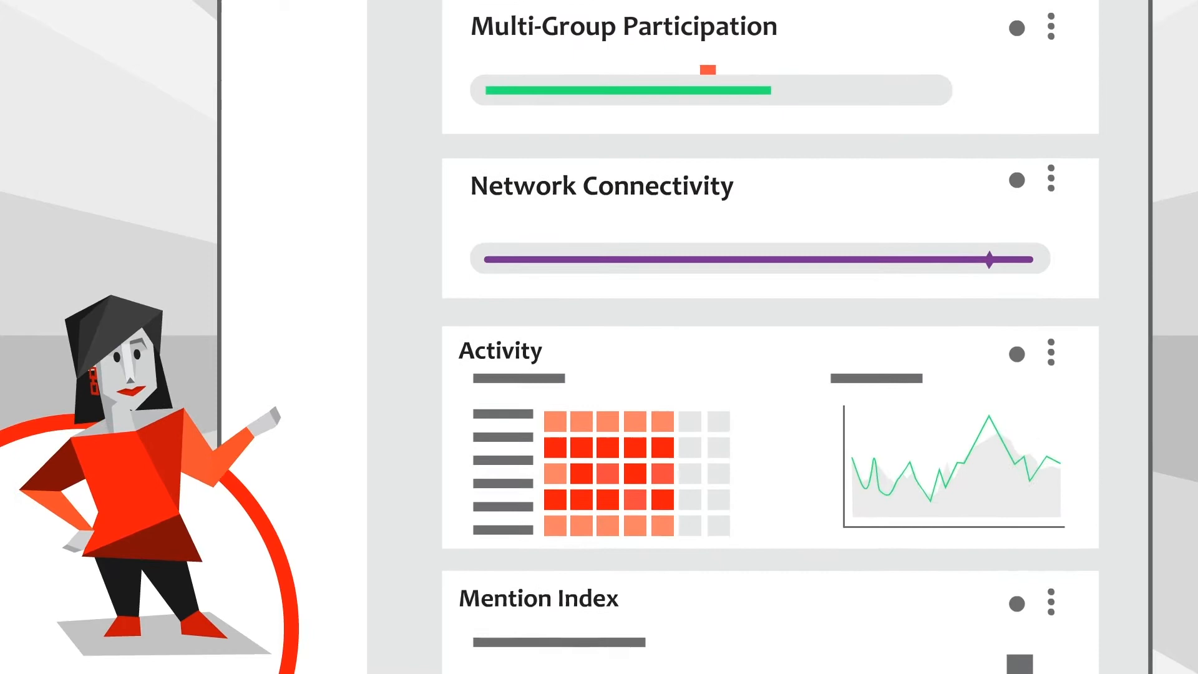